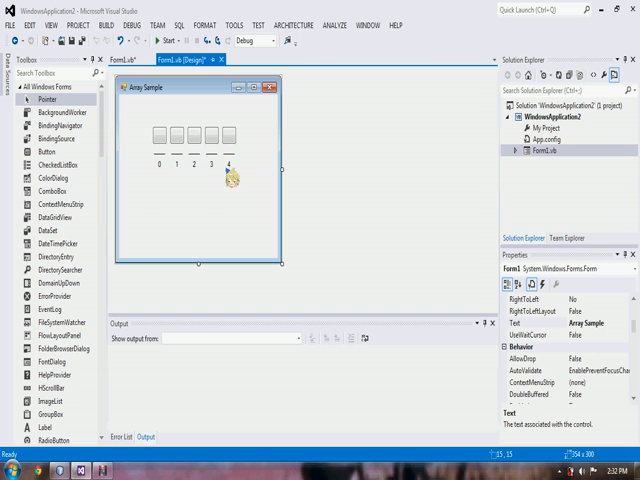
mouse_move(168, 180)
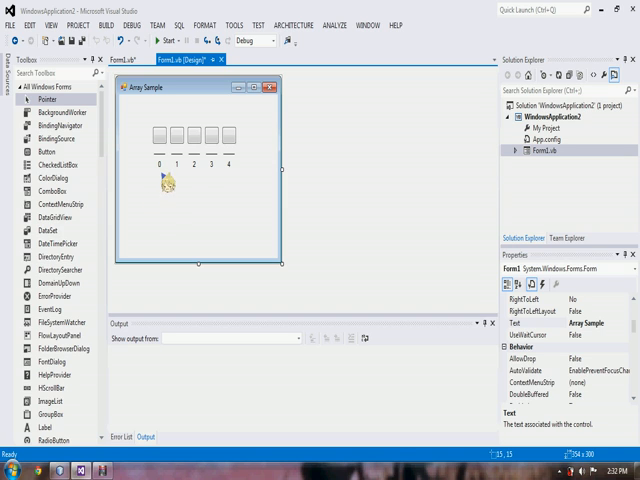
mouse_move(250, 190)
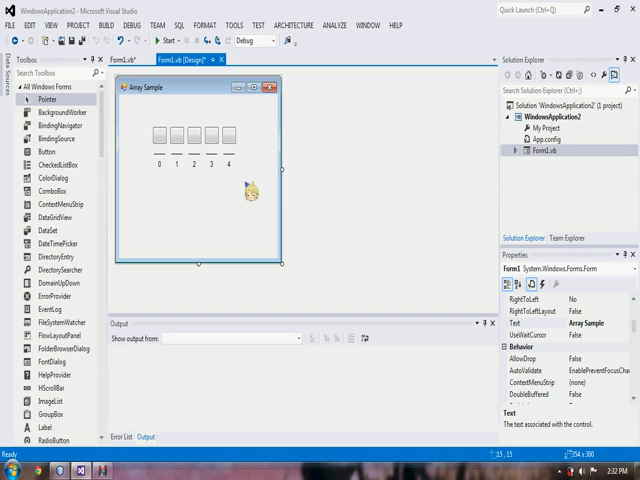
mouse_move(132, 188)
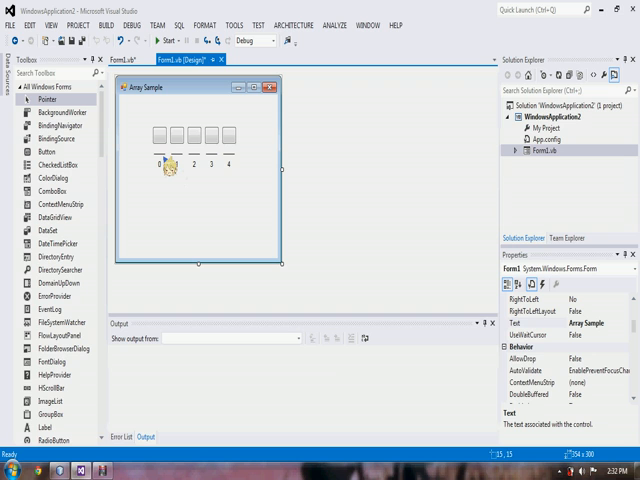
- Create a new Java Application project named ArrayArray, opening its generated main class
left_click(156, 136)
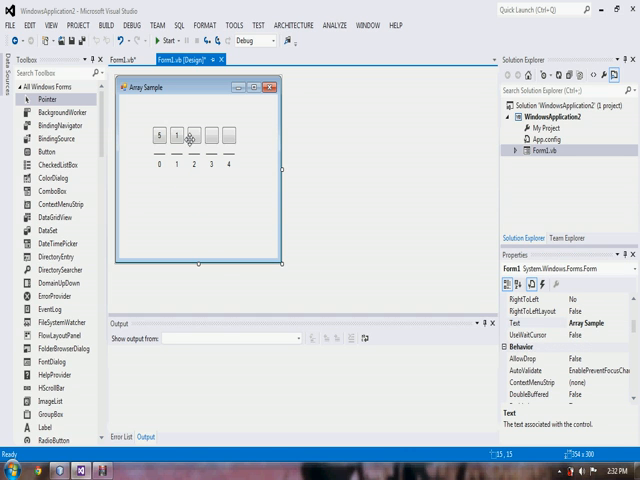
left_click(190, 136)
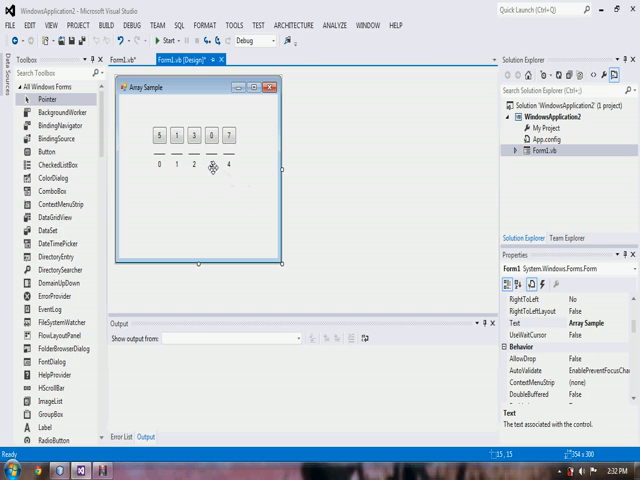
mouse_move(168, 176)
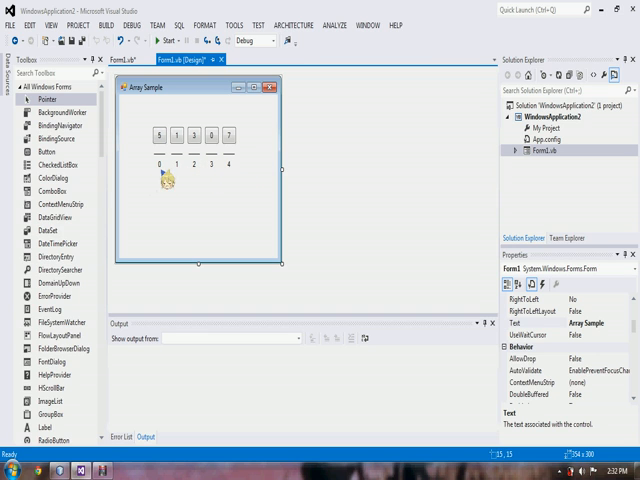
mouse_move(198, 178)
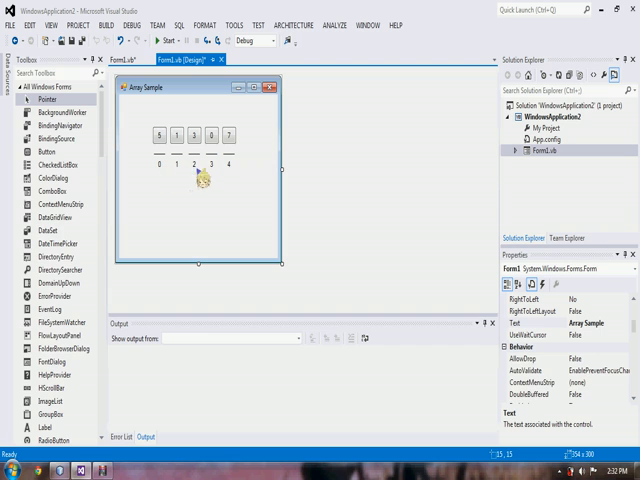
mouse_move(160, 204)
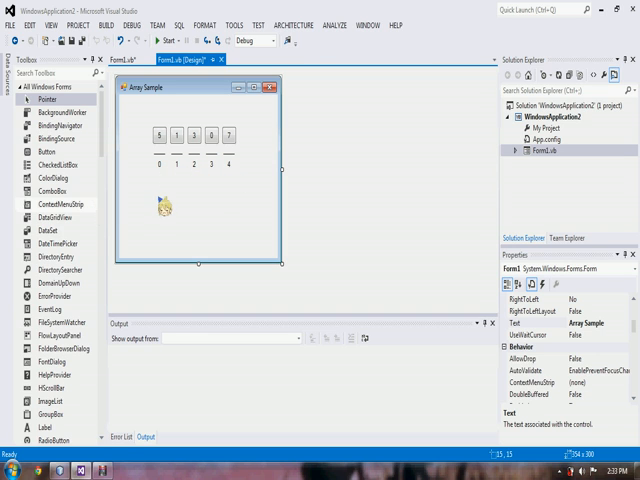
mouse_move(190, 178)
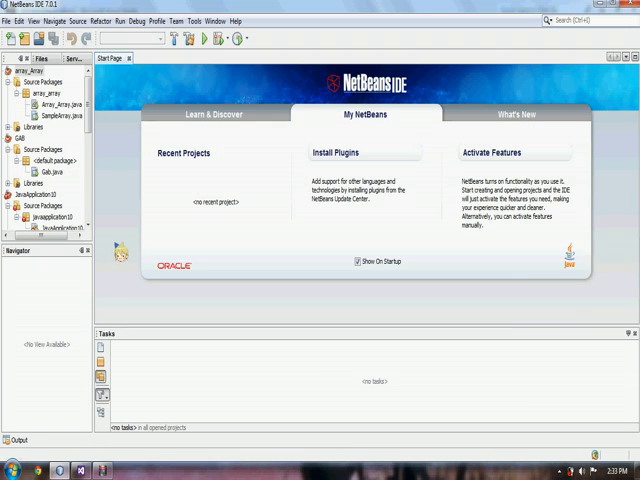
left_click(24, 20)
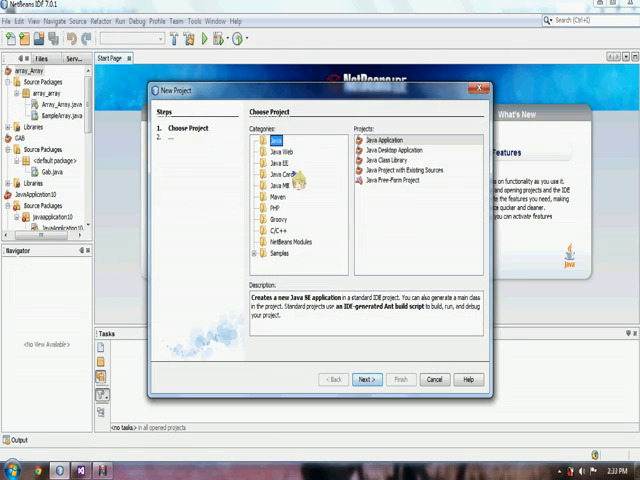
left_click(368, 380)
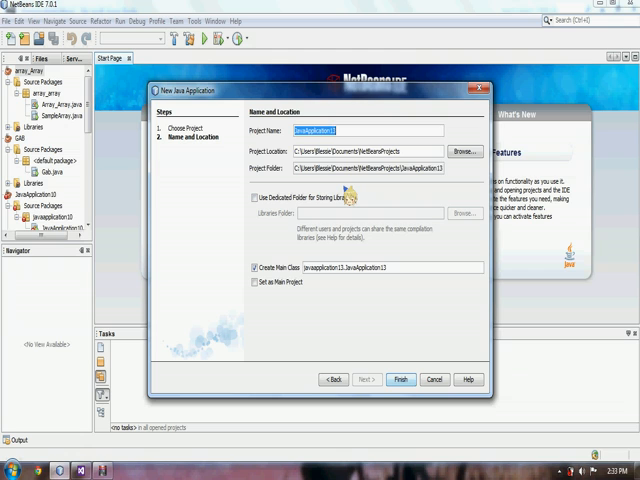
type("A")
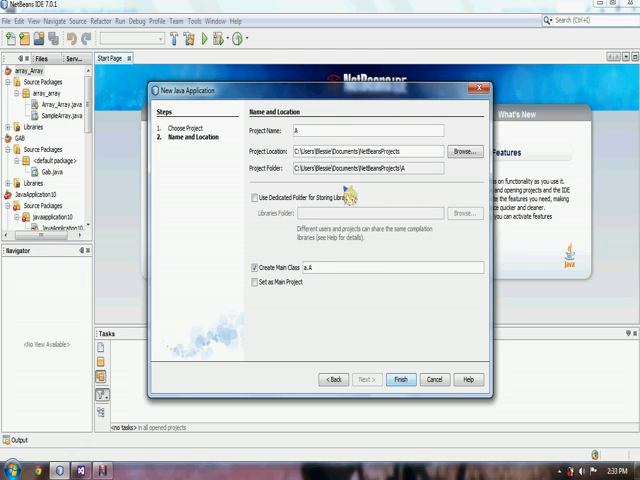
type("ArrayArr")
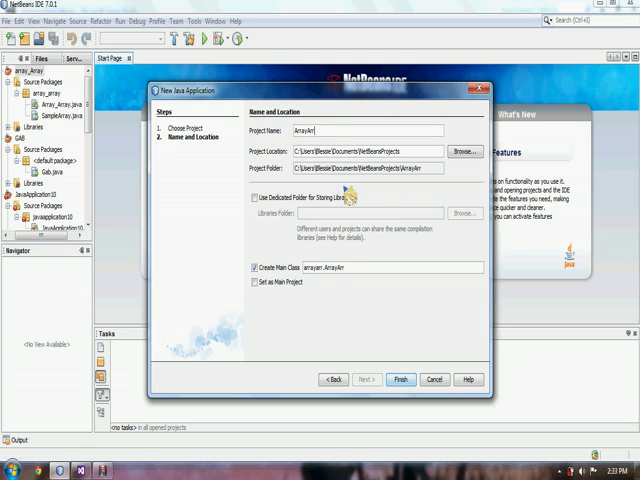
left_click(400, 380)
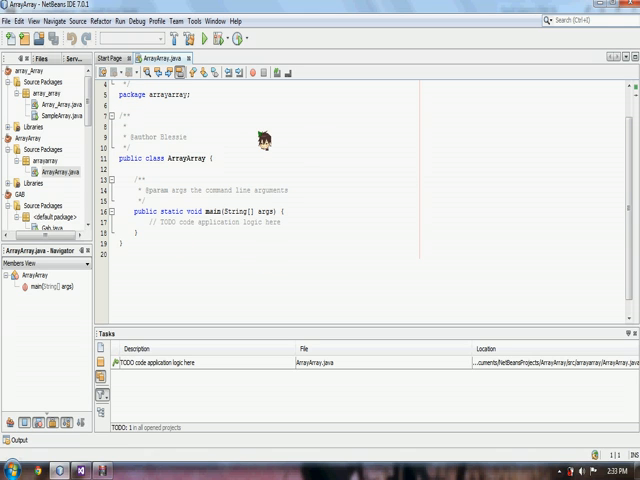
- Replace the TODO in main with the constant declaration 'final int size = 5;'
scroll("down", 3)
type("final i")
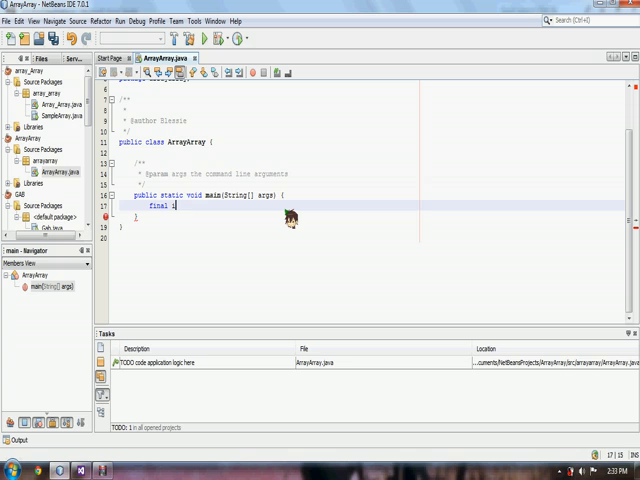
type("nt size")
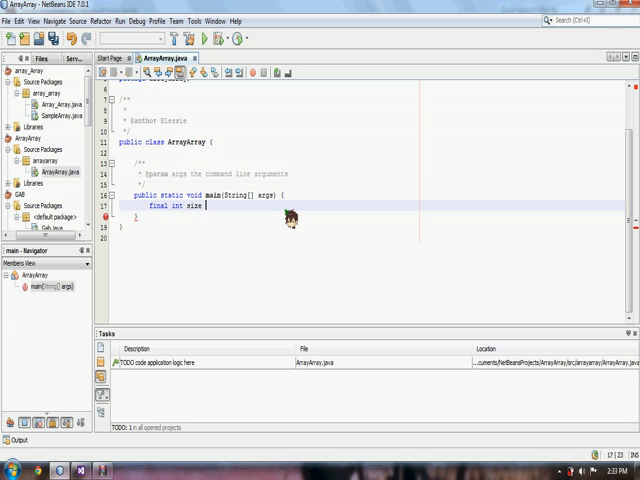
type("= 5;")
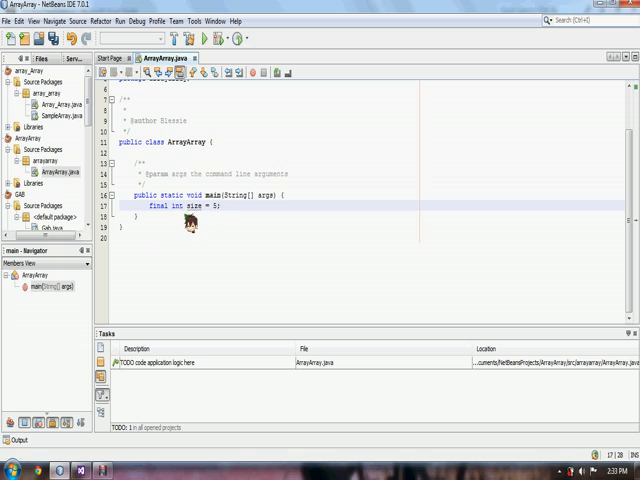
double_click(152, 208)
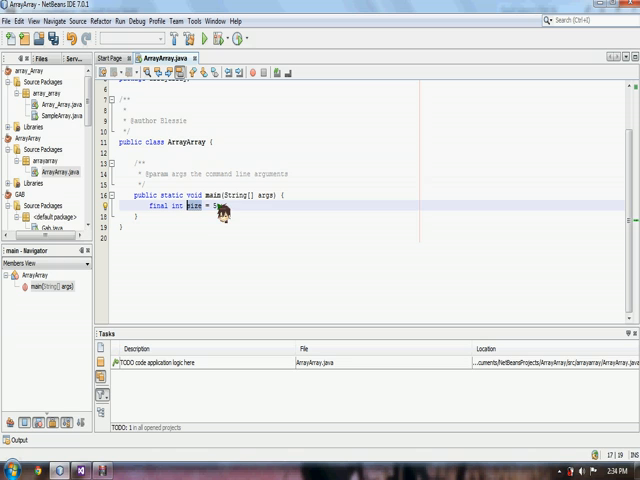
type(";")
type("f")
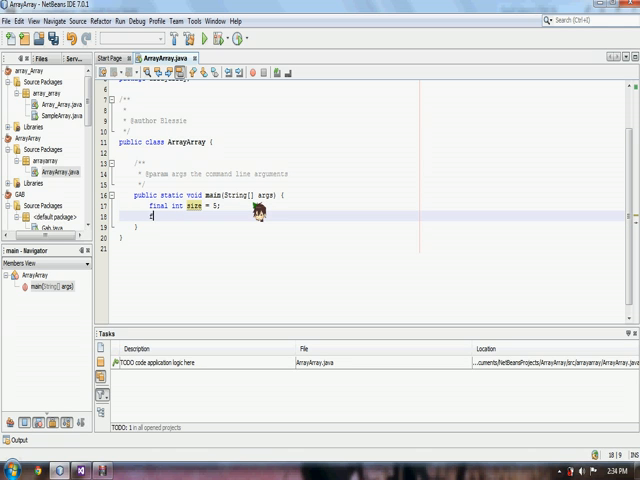
- Declare an integer array 'array' sized by the size constant
type("int[] array")
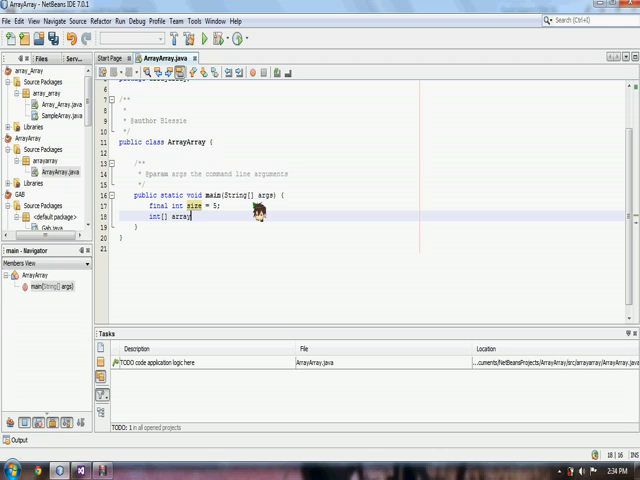
type("= new int[")
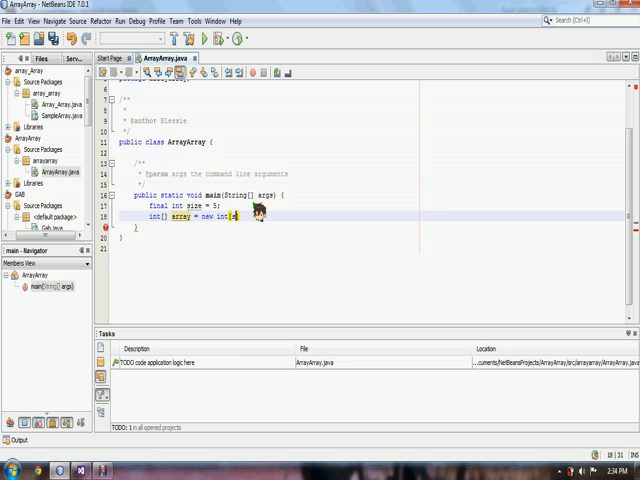
type("size];")
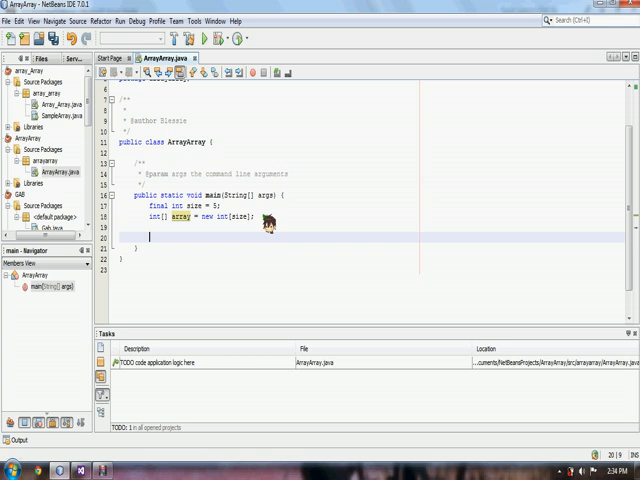
type("a")
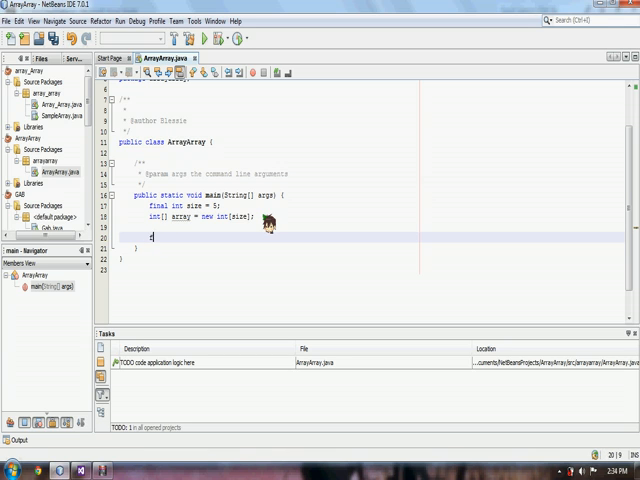
- Write the loop header 'for(int ctr=0; ctr<array.length; ctr++){' and begin a System. print line
type("for(int")
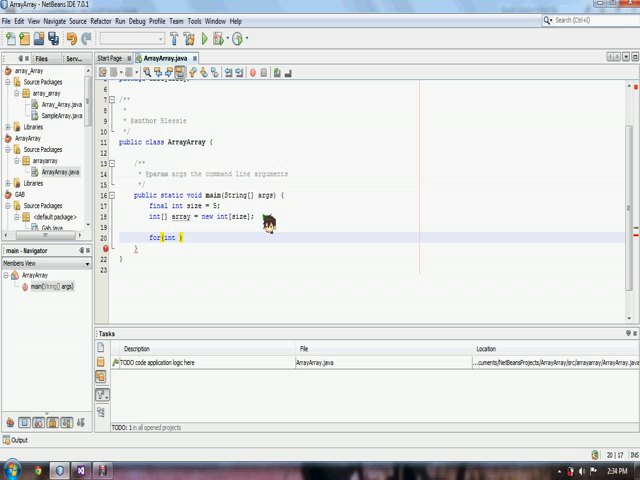
type("ctr=0;")
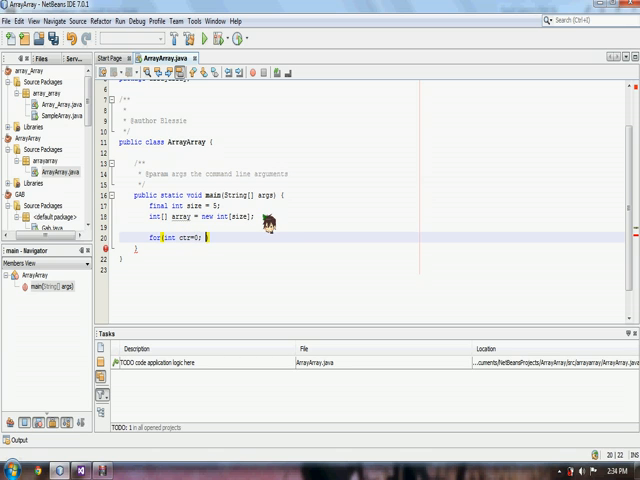
type("ctr;")
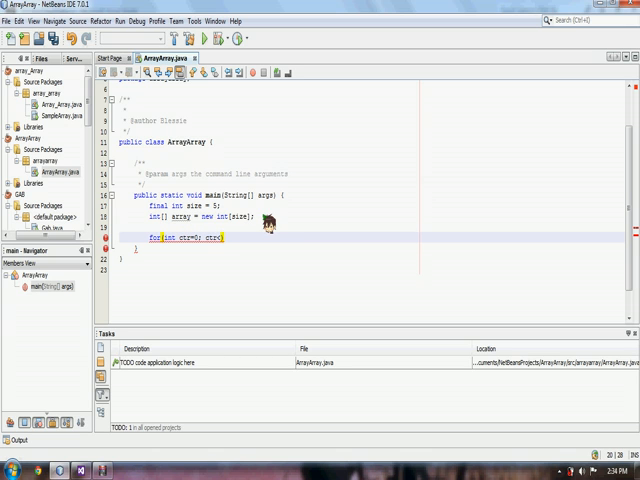
type("array")
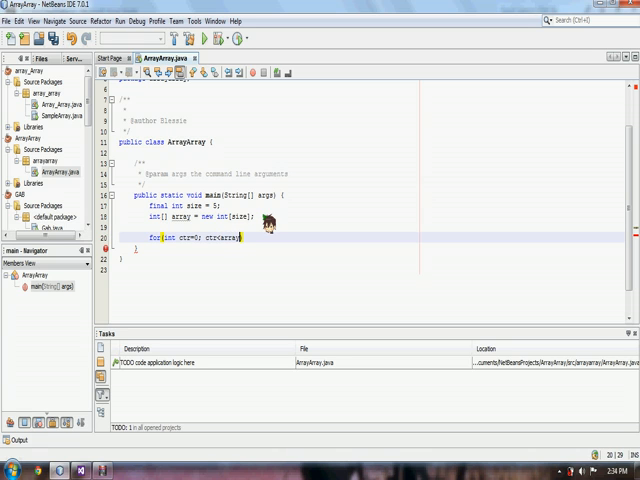
type(".length")
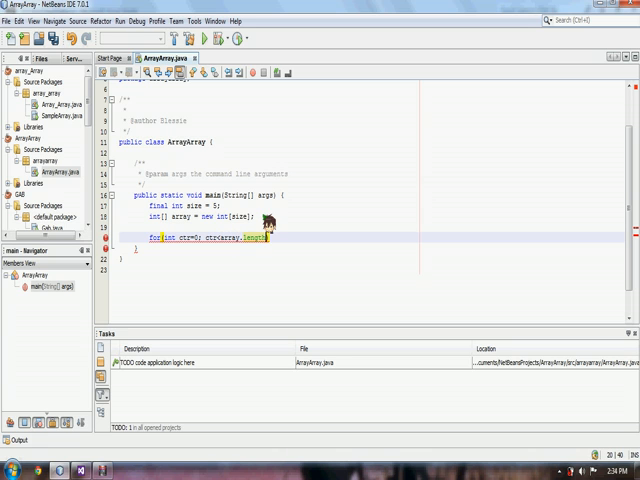
type("ctr++")
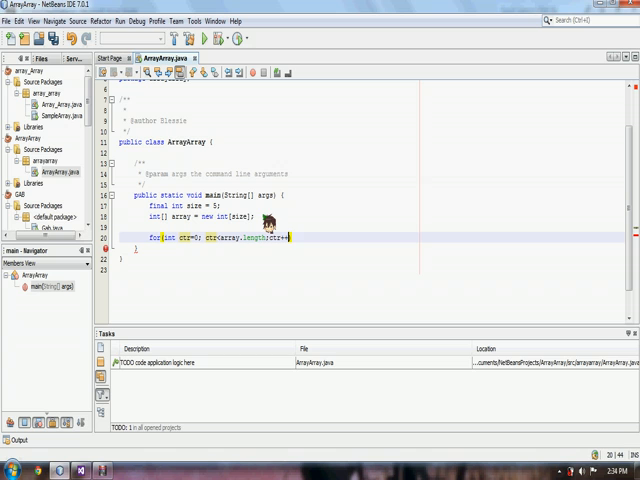
type("){")
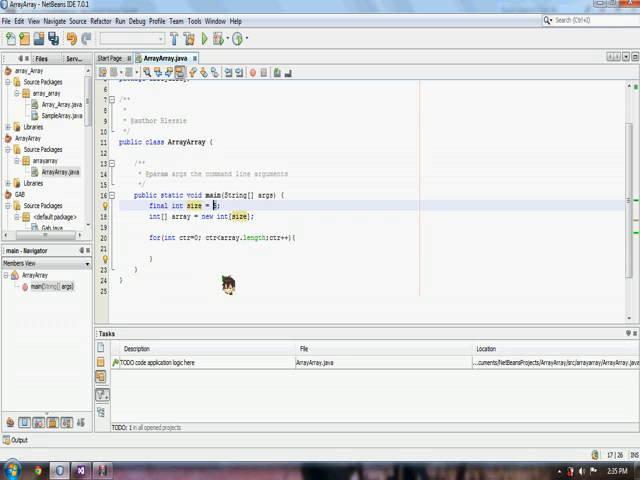
type("5")
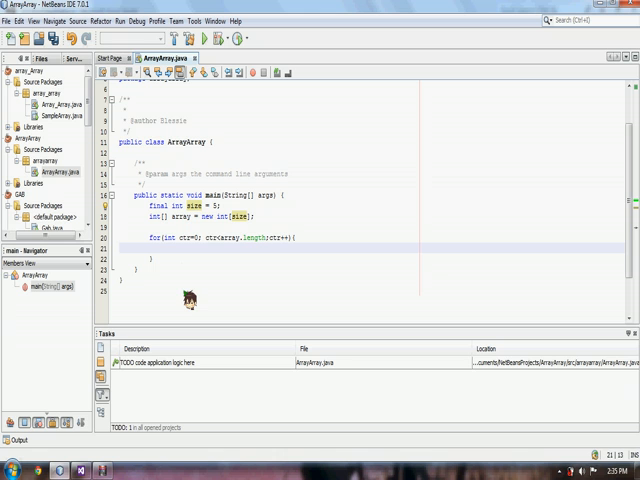
type("System.out.print(\"Array [\"+ctr+\"]: \");")
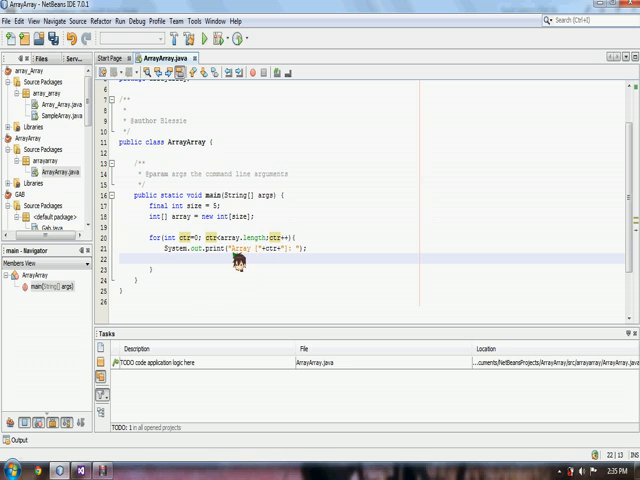
- Inside the loop assign 'array[ctr] = readIn.nextInt();' after the Enter prompt
double_click(240, 250)
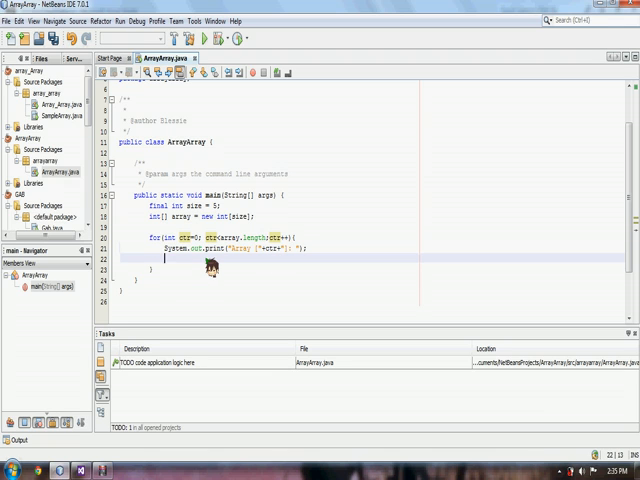
type("array[")
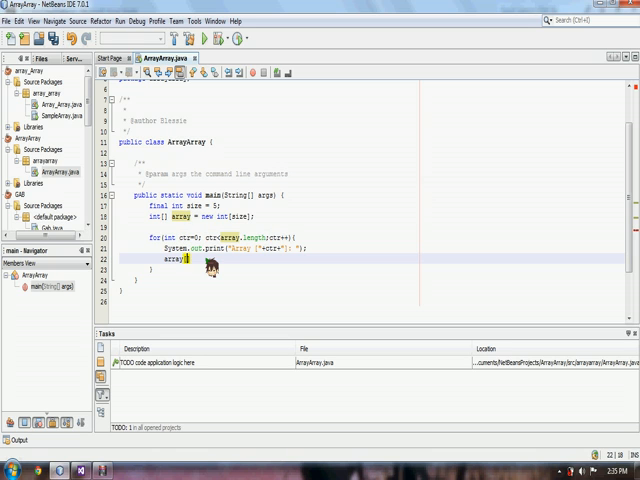
type("[ctr]")
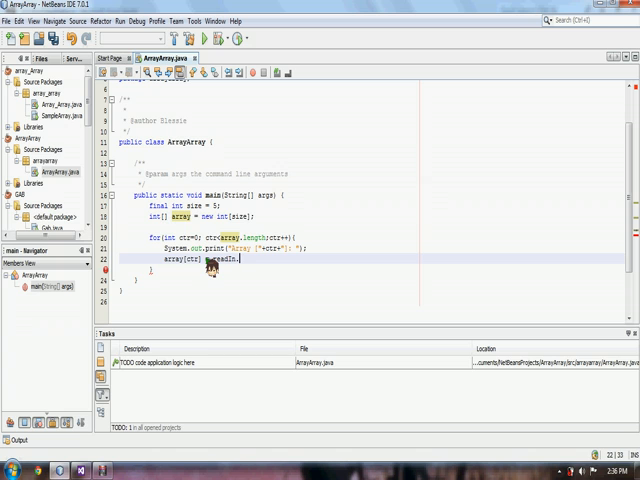
type(".nextInt();")
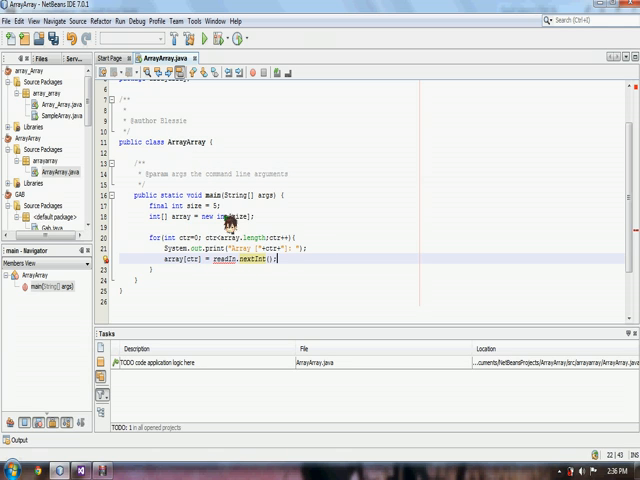
mouse_move(224, 260)
type("impor")
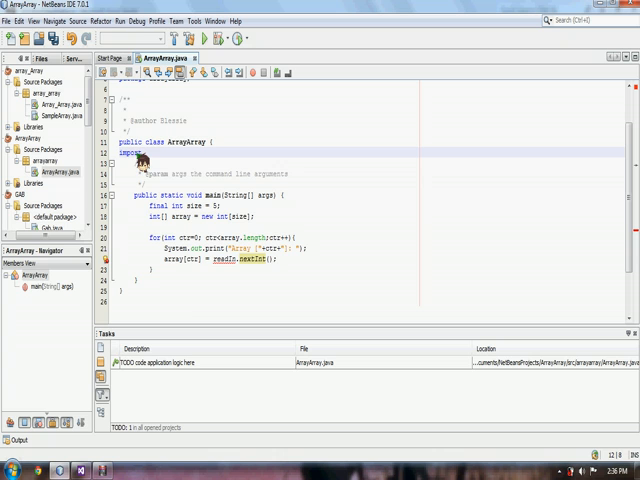
- Add 'import java.util.Scanner;' above the class
type("java.util.")
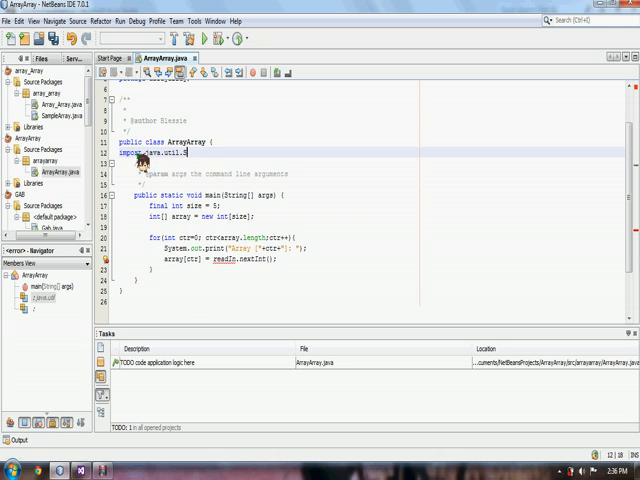
type("Scanner;")
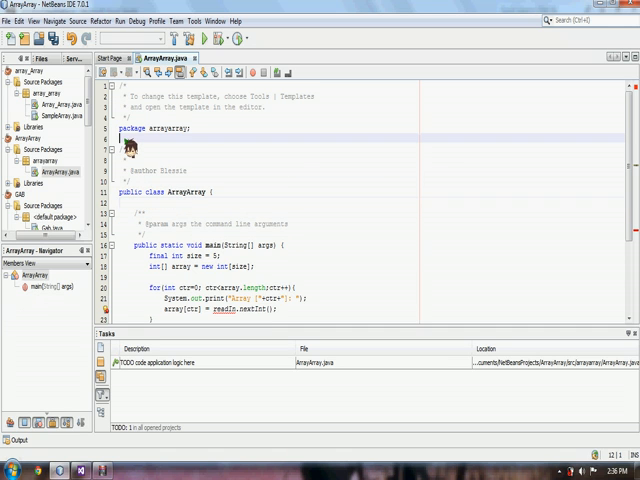
type("import java.util.Scanner;")
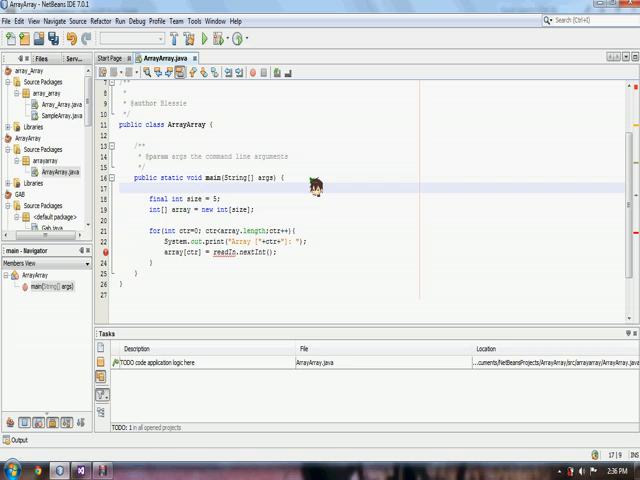
- Declare 'Scanner readIn = new Scanner(System.in);' as the first line of main
type("Scanner readIn")
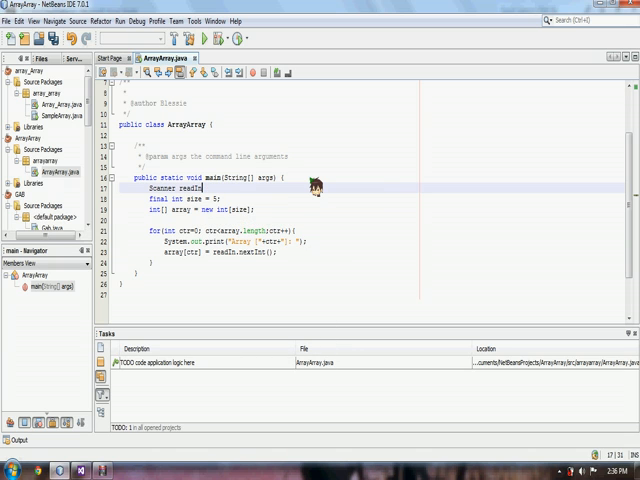
type("= new")
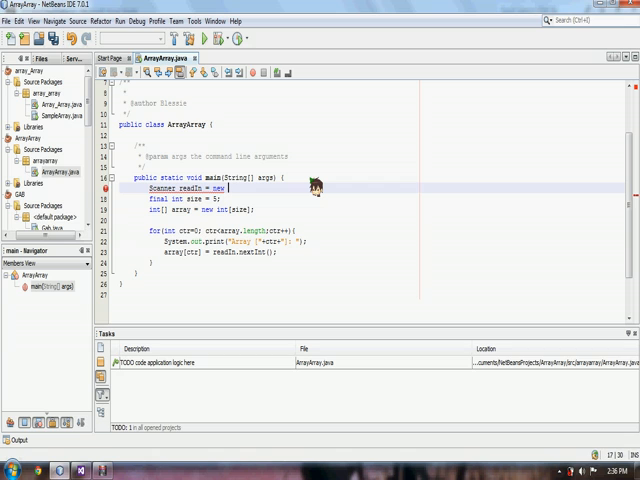
type("Scanner(System.in);")
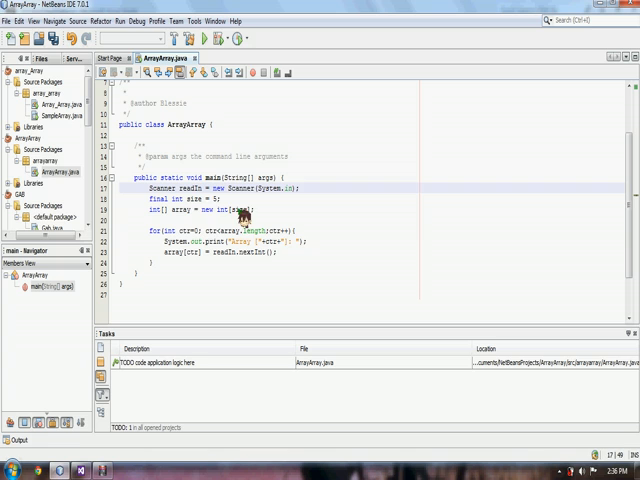
double_click(184, 188)
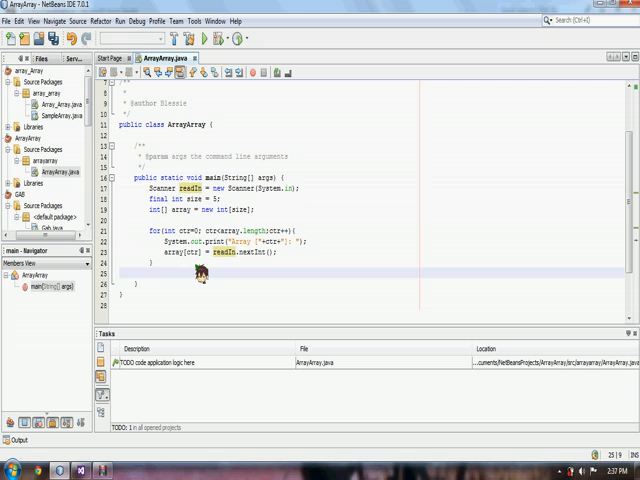
- Add a blank System.out.println(" "); after the input loop
type("System.out.println(")
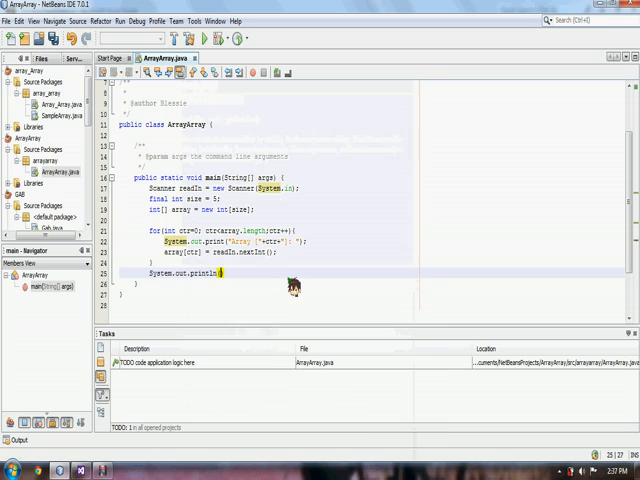
type("\"")
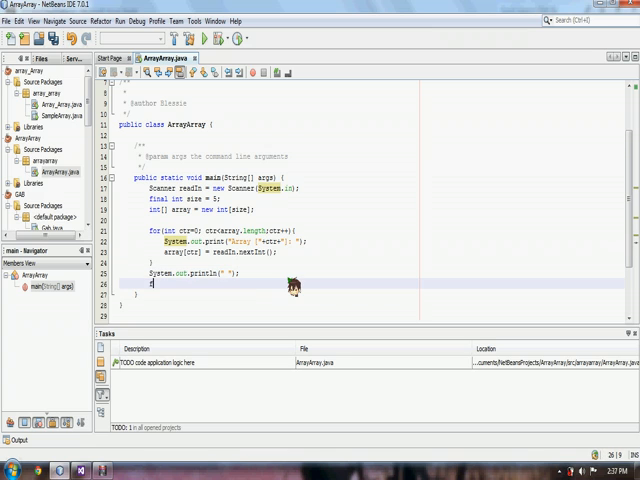
- Write a second loop 'for(int ctr2=0; ctr2<array.length; ctr2++)' printing array[ctr2]
type("for()")
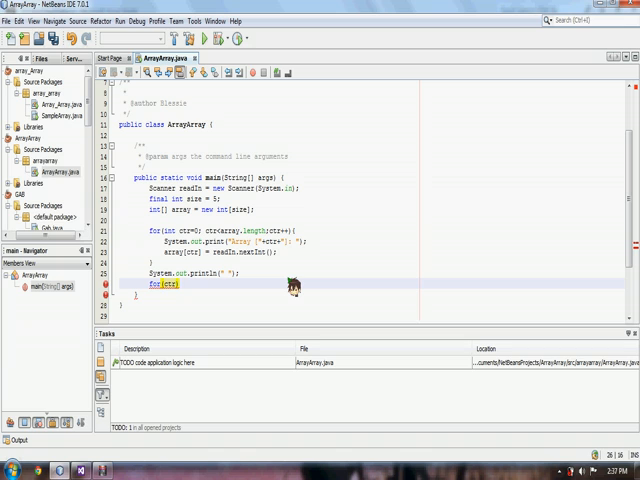
type("int")
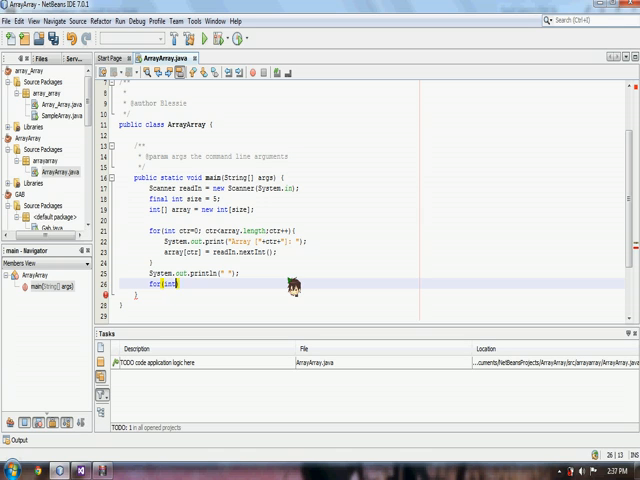
type("ctr2=0")
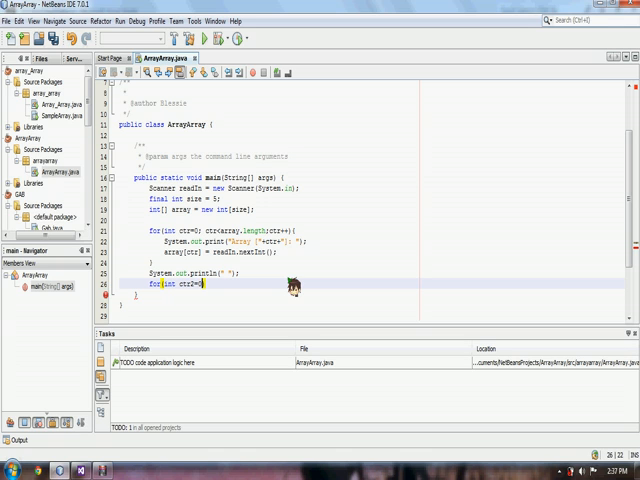
type("; ctr2<array.length;")
type("System.out.print(array")
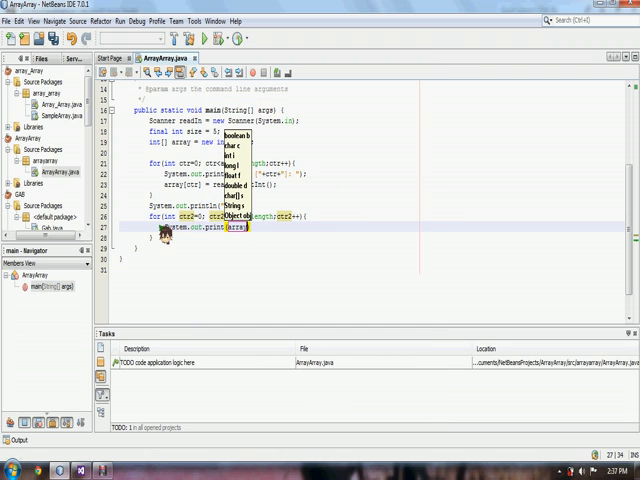
type("ctr2")
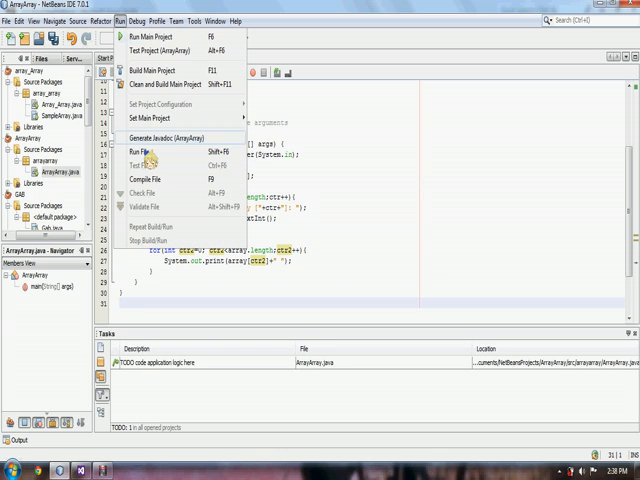
- Run the ArrayArray file and enter 5 at the first element prompts in the Output window
left_click(138, 150)
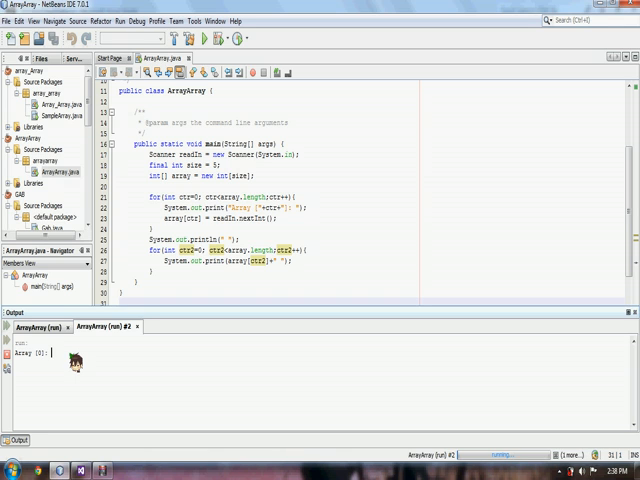
type("a5")
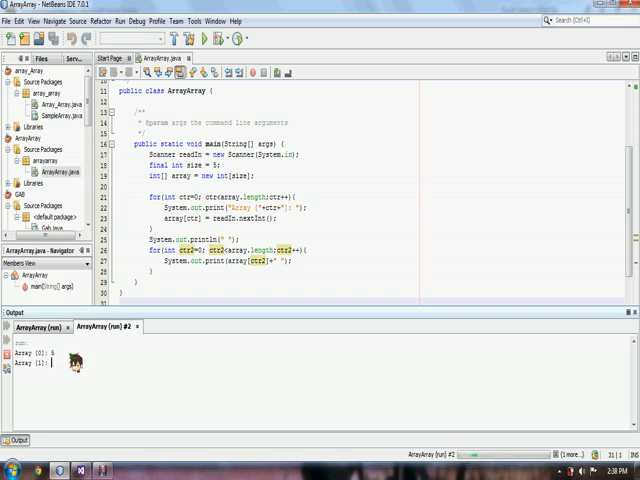
type("5")
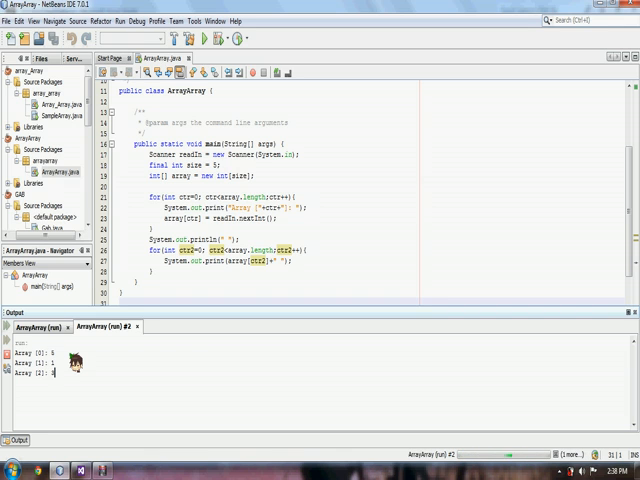